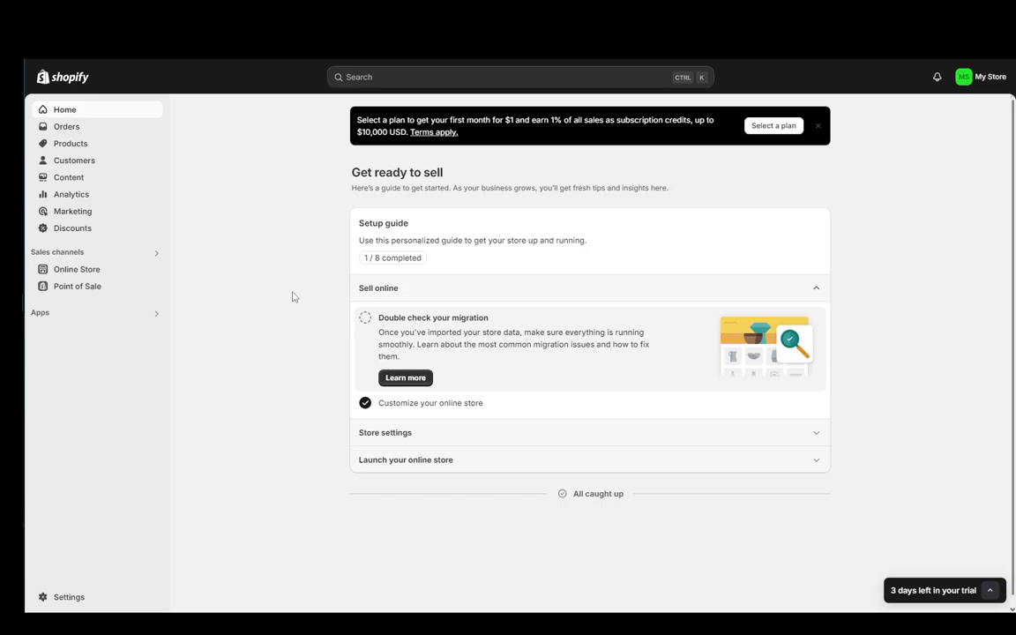
# Go to Online Store > Themes and scroll past the Dawn current theme into the theme library
pyautogui.click(77, 268)
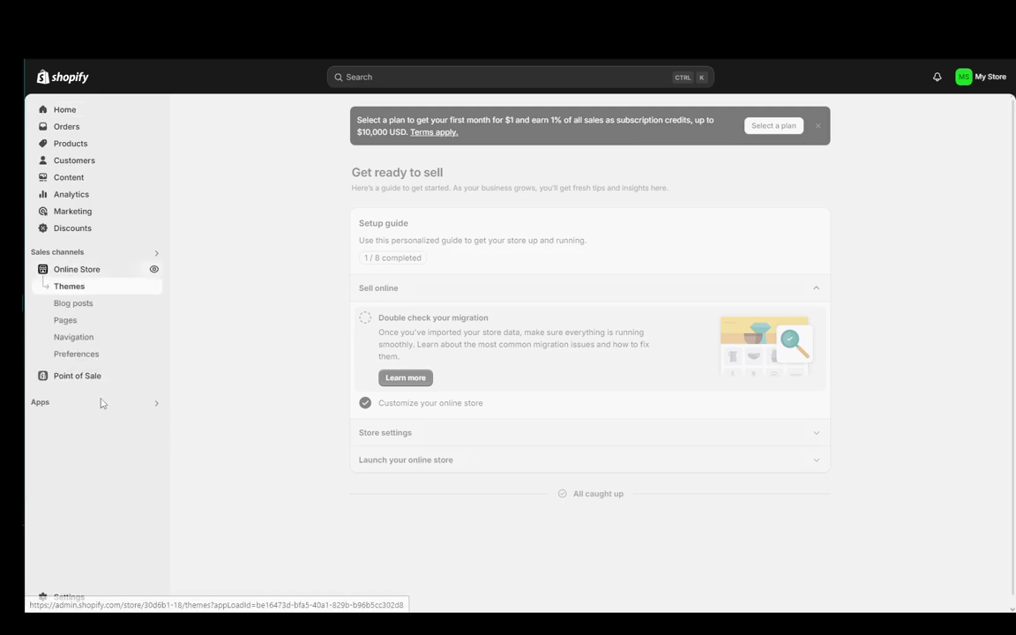
pyautogui.click(69, 286)
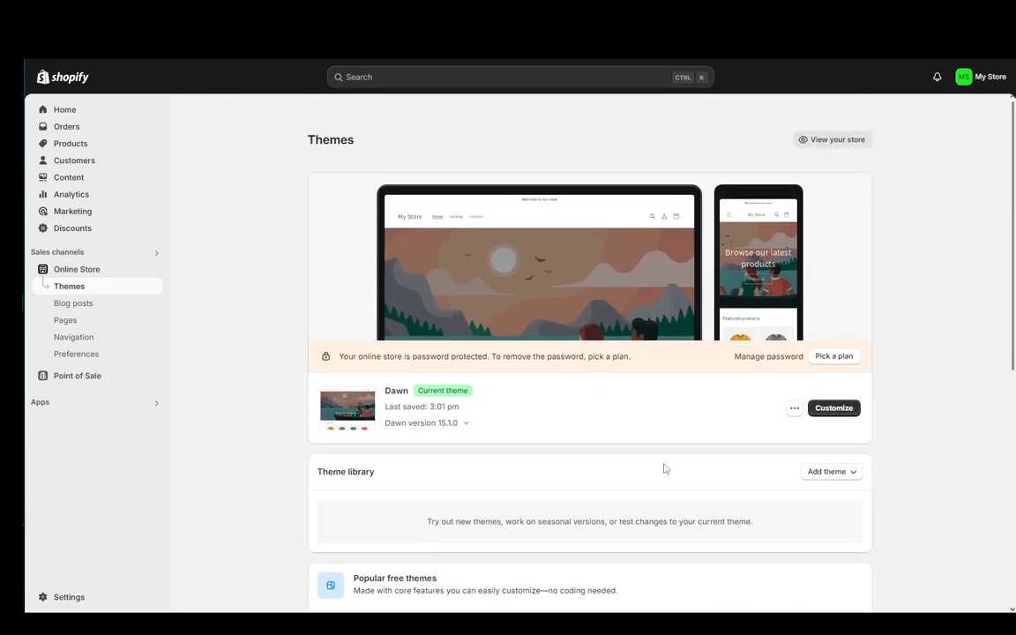
pyautogui.scroll(-3)
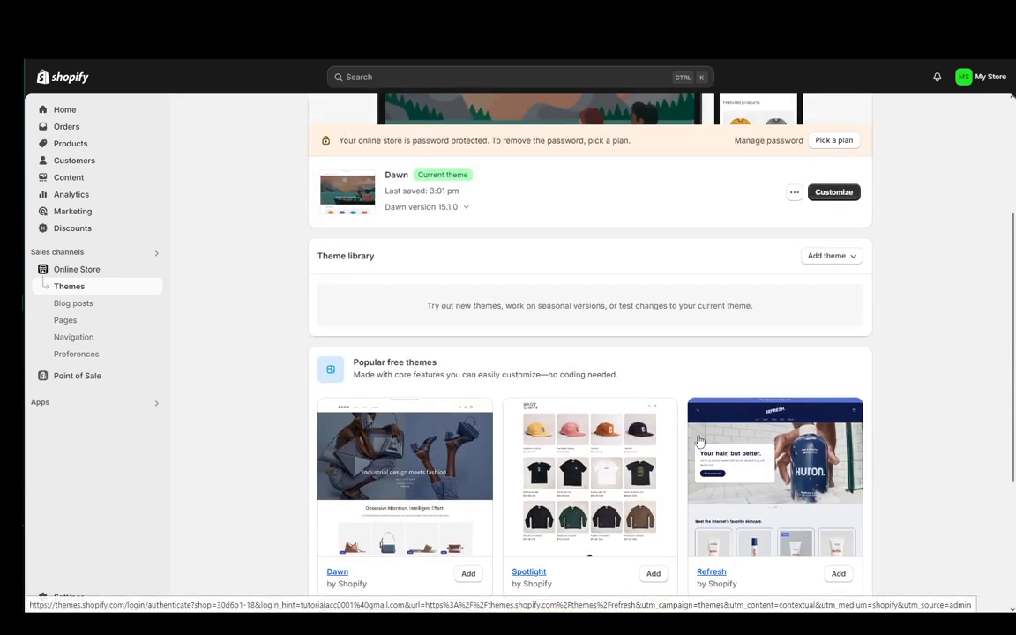
pyautogui.scroll(-3)
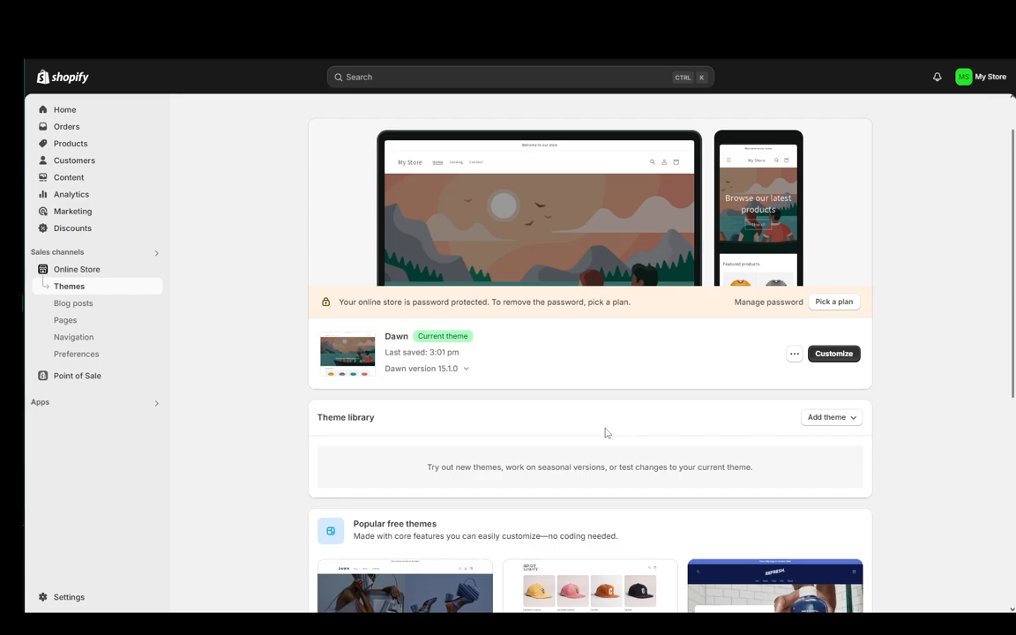
pyautogui.moveTo(402, 215)
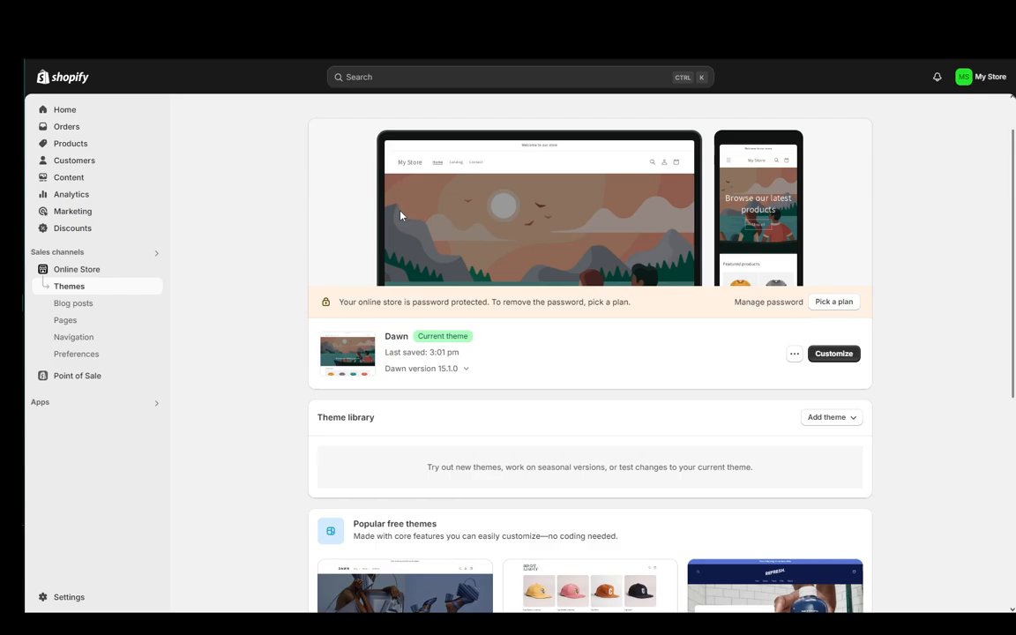
pyautogui.moveTo(342, 324)
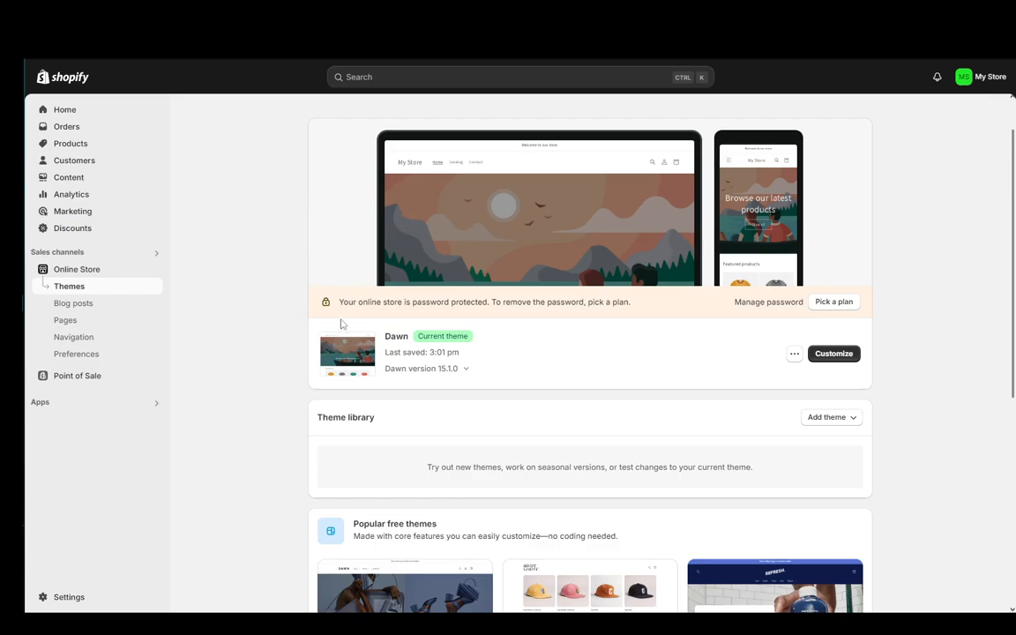
pyautogui.moveTo(221, 206)
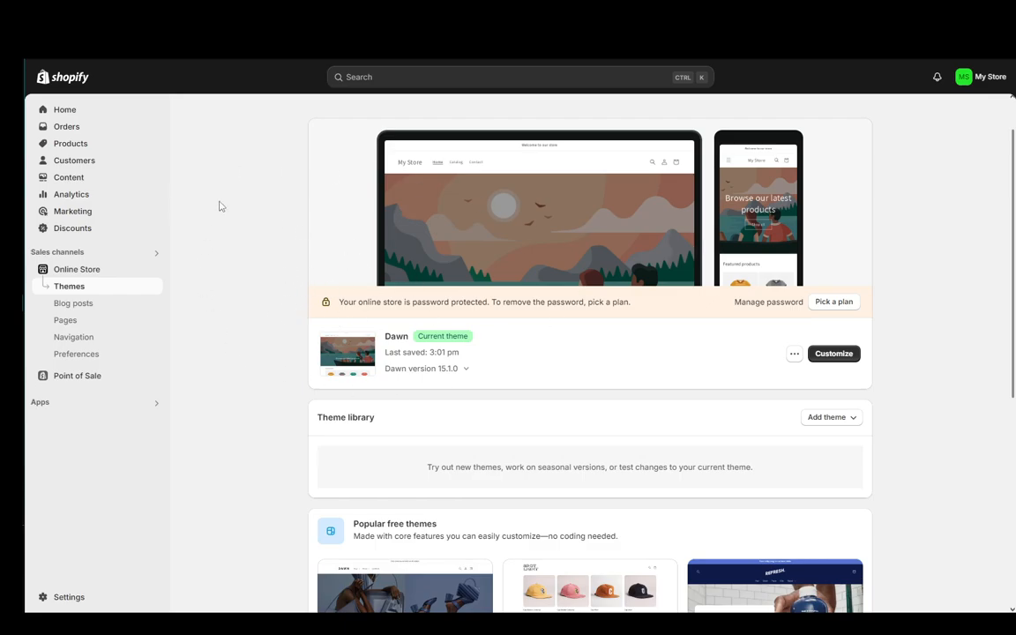
pyautogui.scroll(-3)
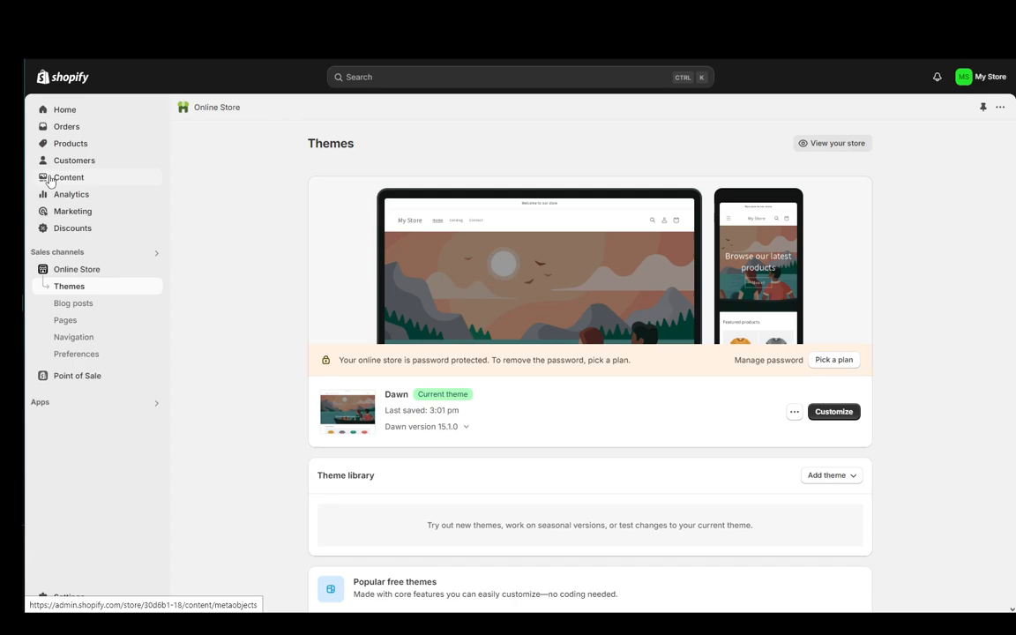
# Browse the empty Metaobjects and Files pages under Content, then enter the store's general Settings
pyautogui.click(69, 176)
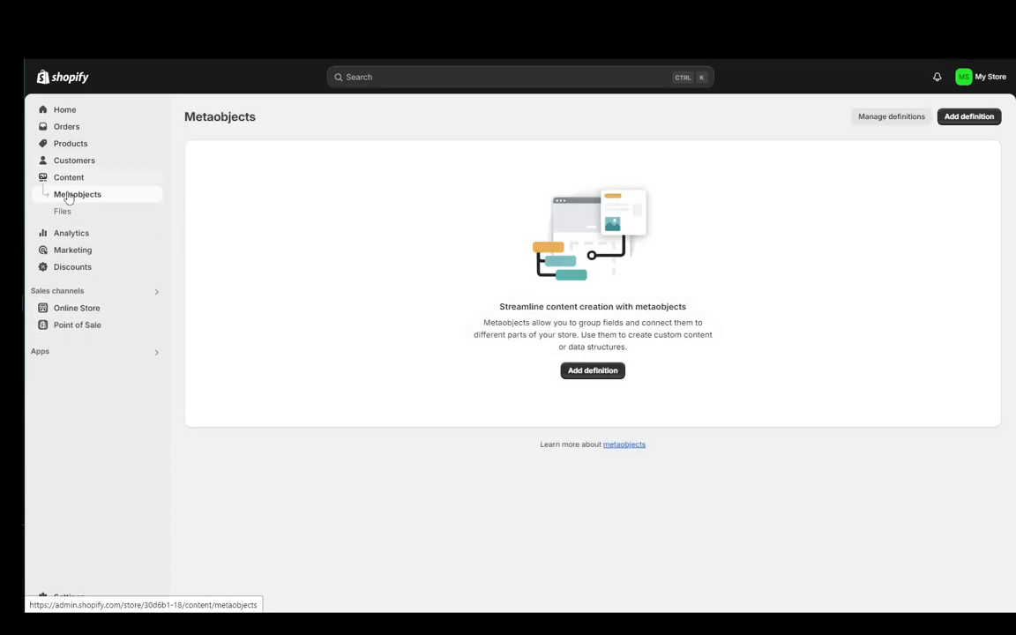
pyautogui.click(63, 212)
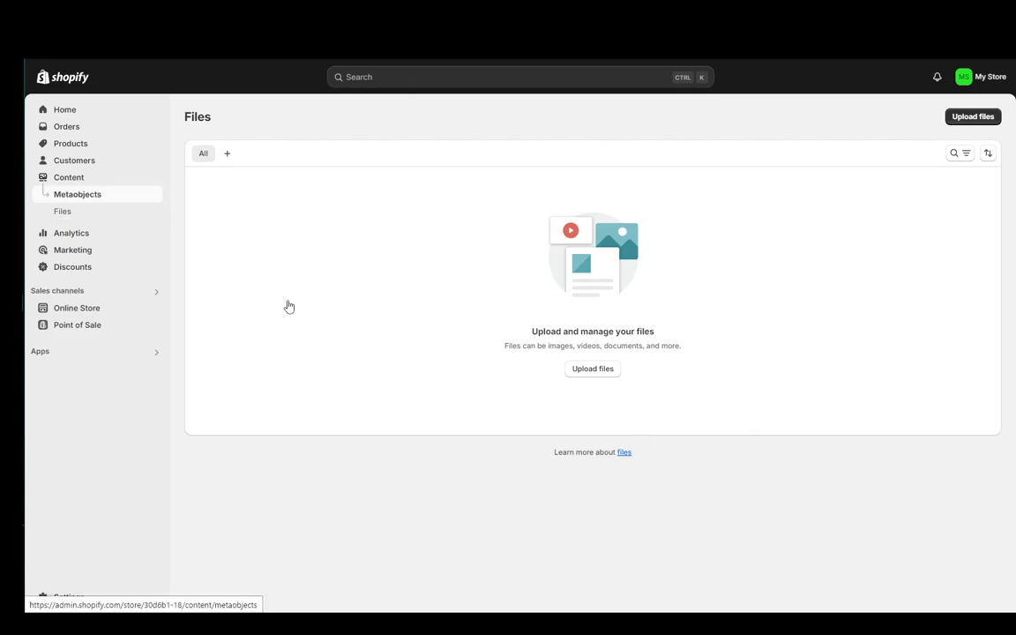
pyautogui.click(77, 194)
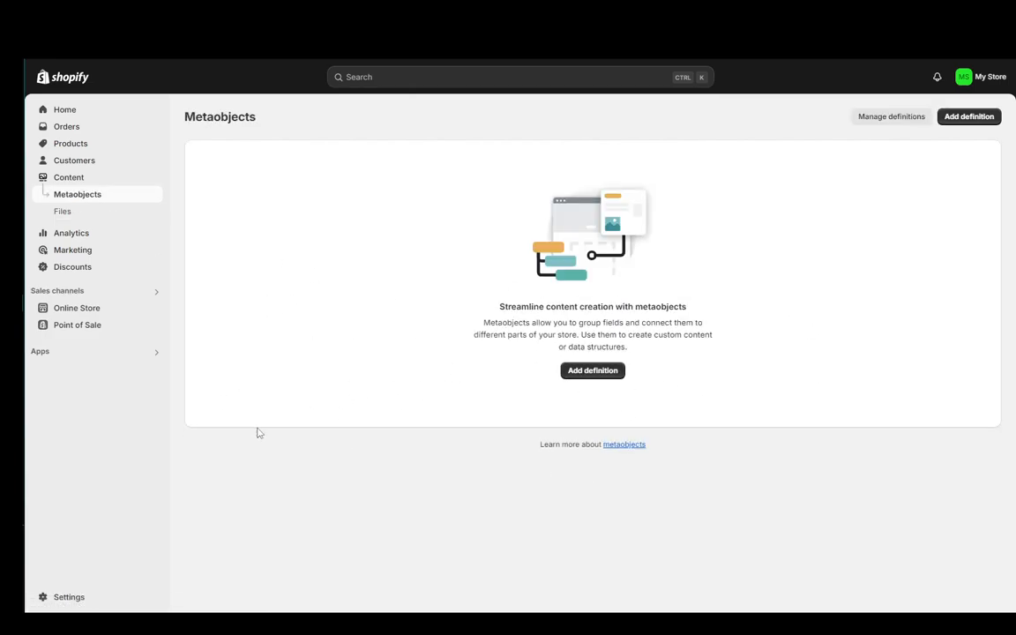
pyautogui.click(69, 596)
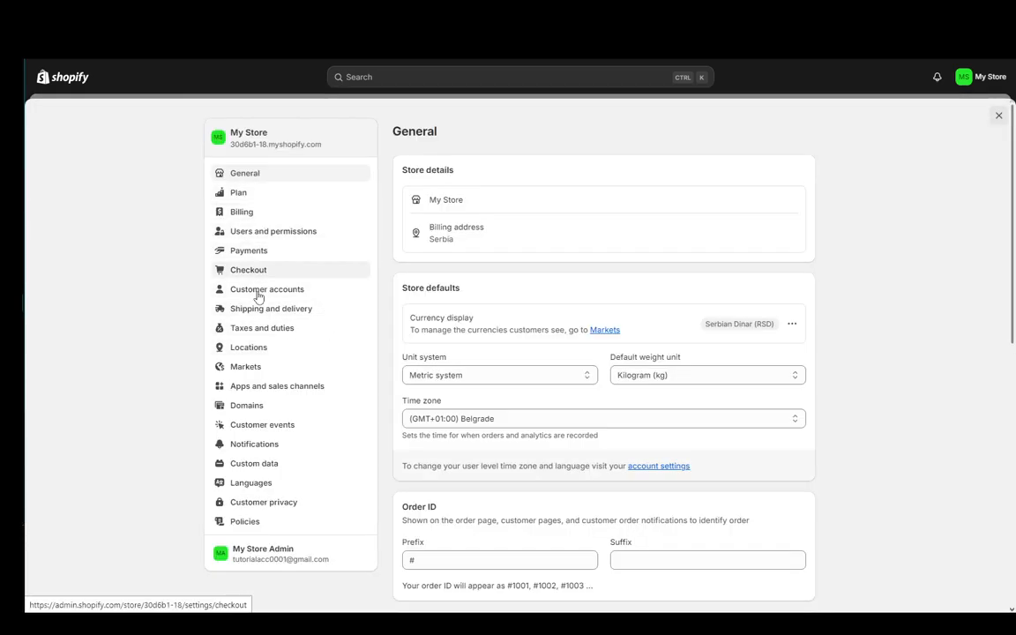
pyautogui.moveTo(272, 309)
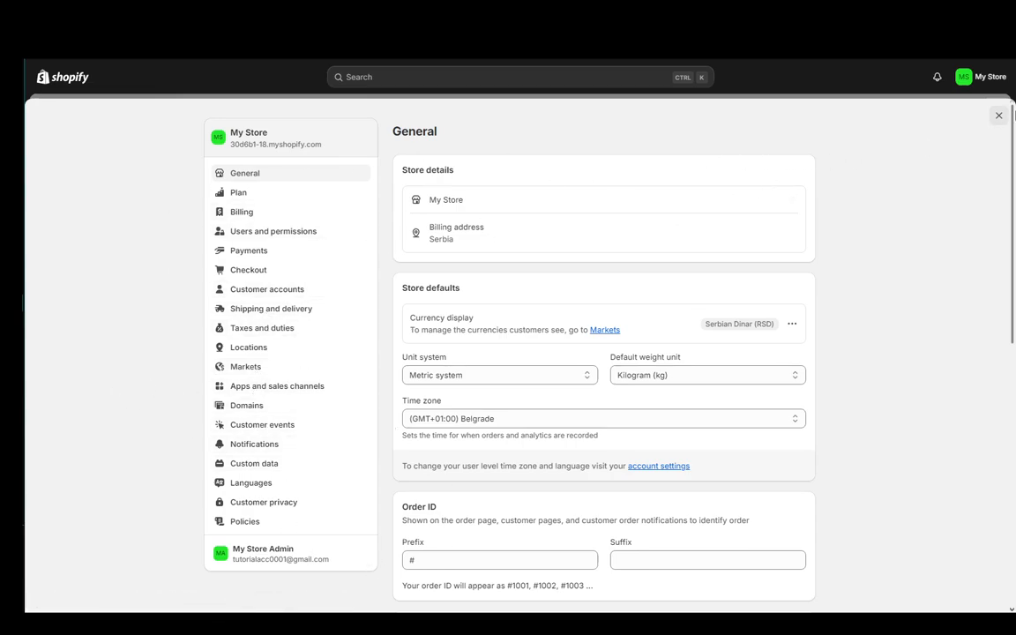
# Close Settings to return to the empty Metaobjects page
pyautogui.click(998, 116)
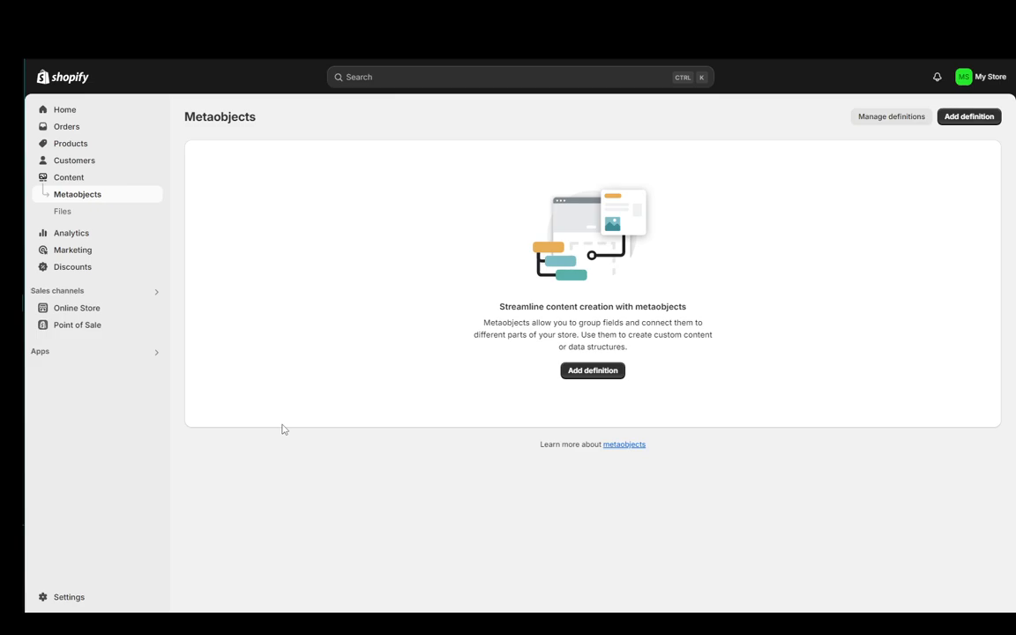
pyautogui.moveTo(272, 261)
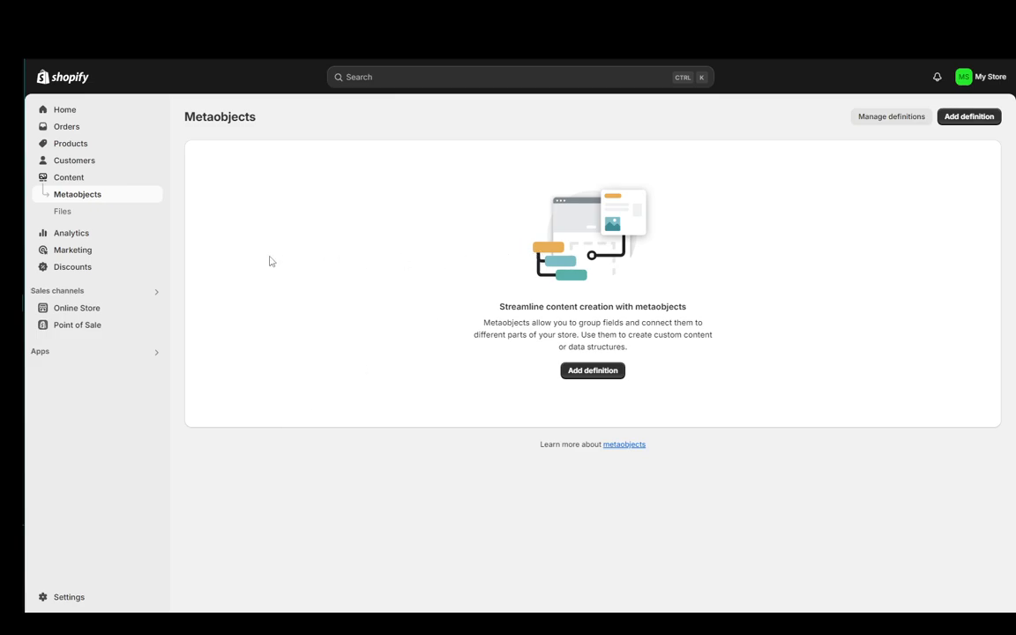